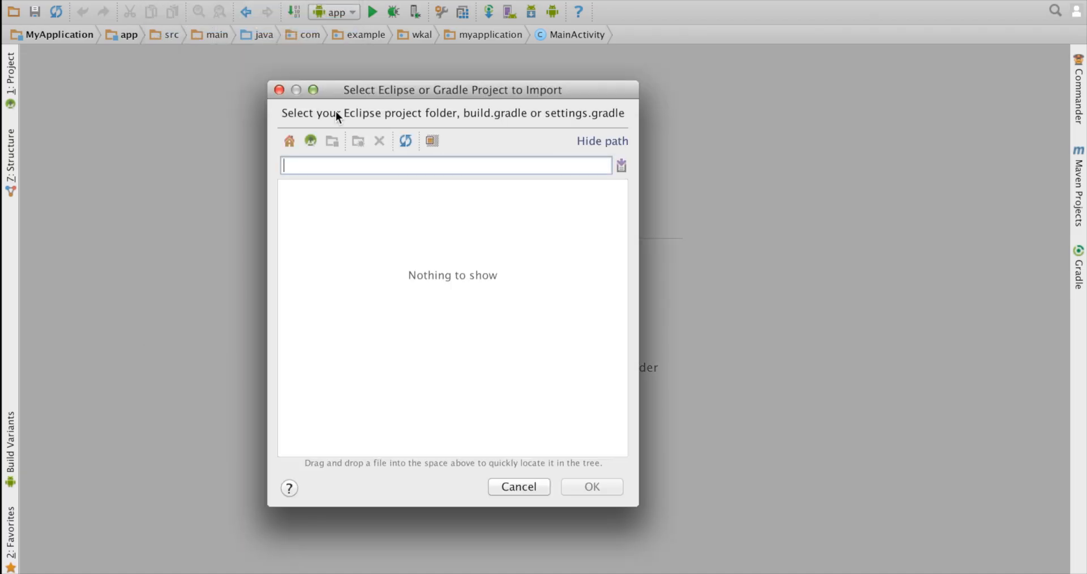
Import /Users/wkal/Documents/workspace/EclipseTestApp with the default destination and importer options
text(/Users/wkal/Documents/workspace/EclipseTestApp)
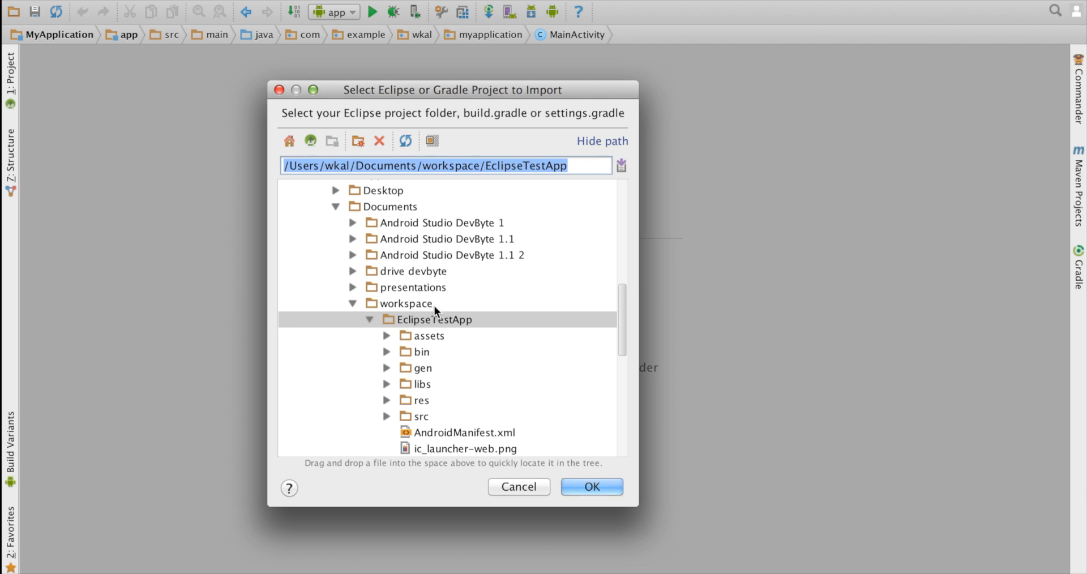
click(432, 319)
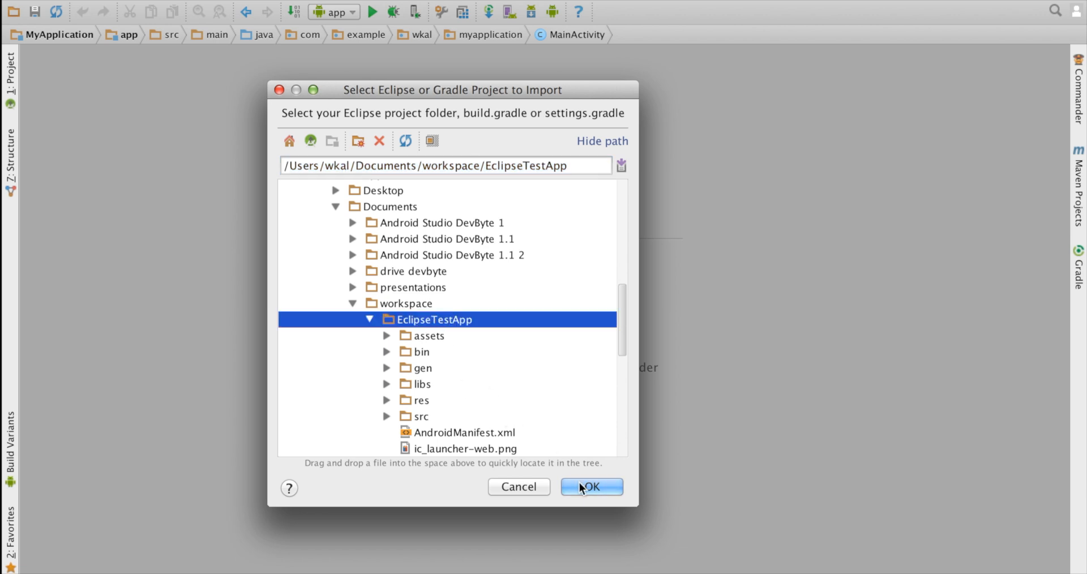
click(590, 486)
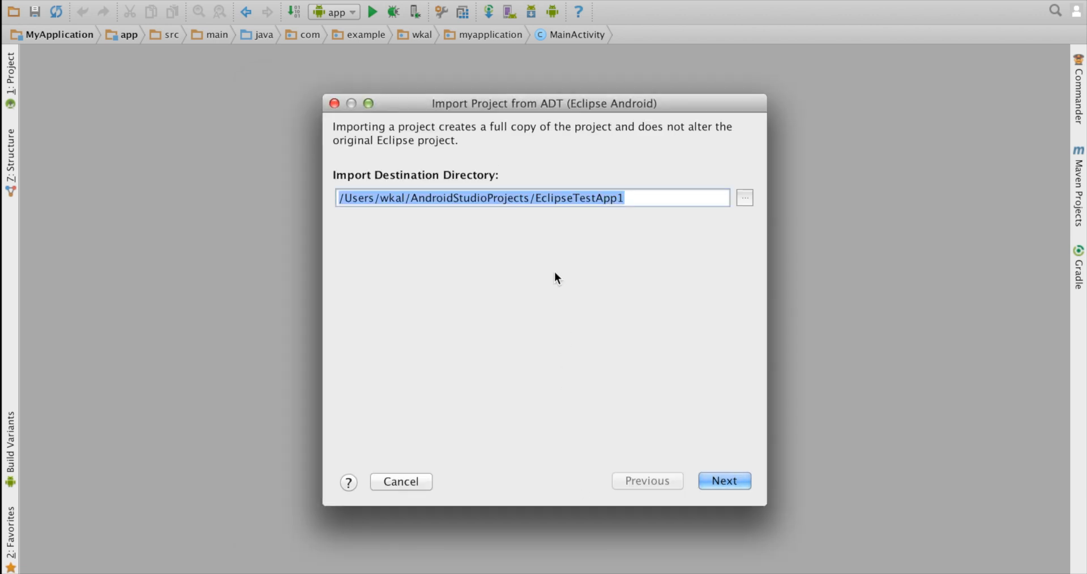
click(723, 480)
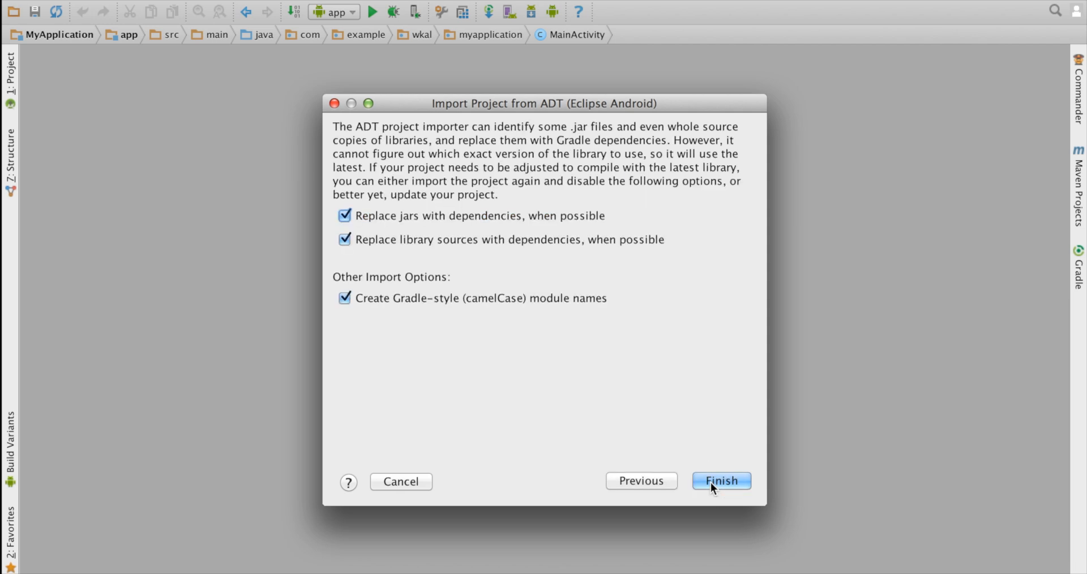
mouse_move(486, 248)
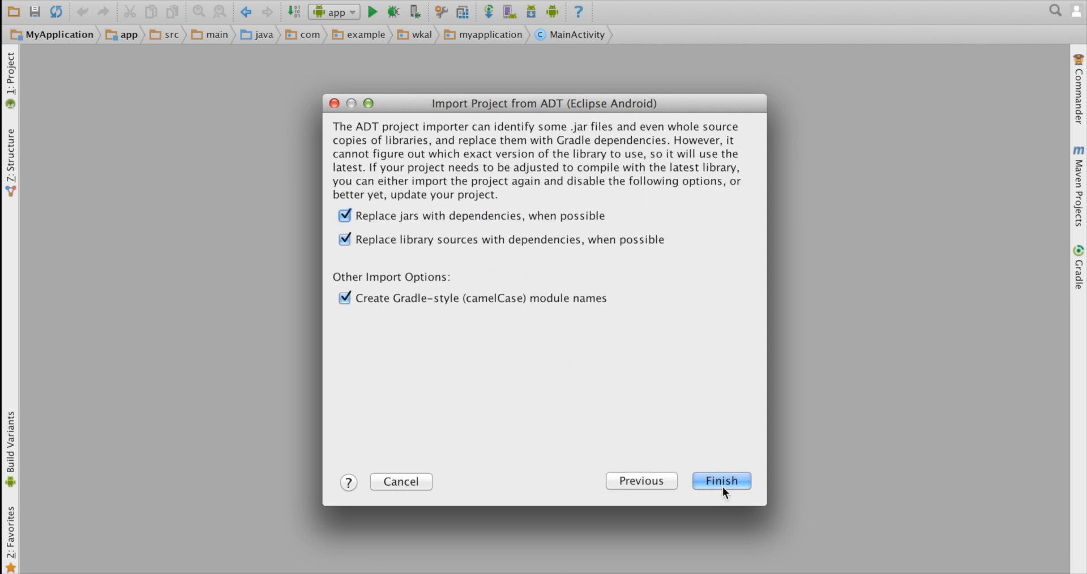
click(720, 481)
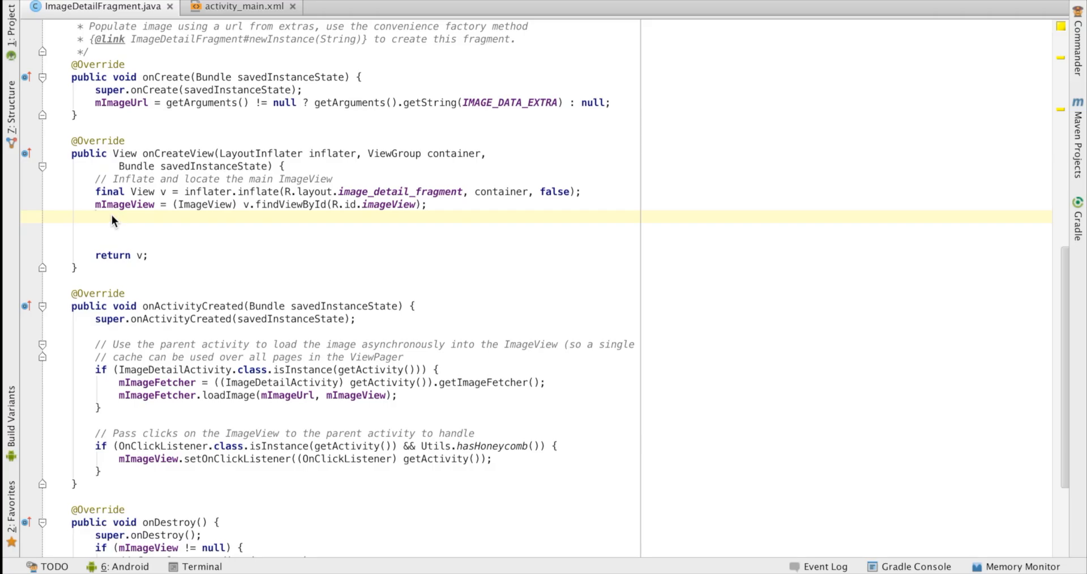
Declare a Context obtained from the inflater in onCreateView
text(c)
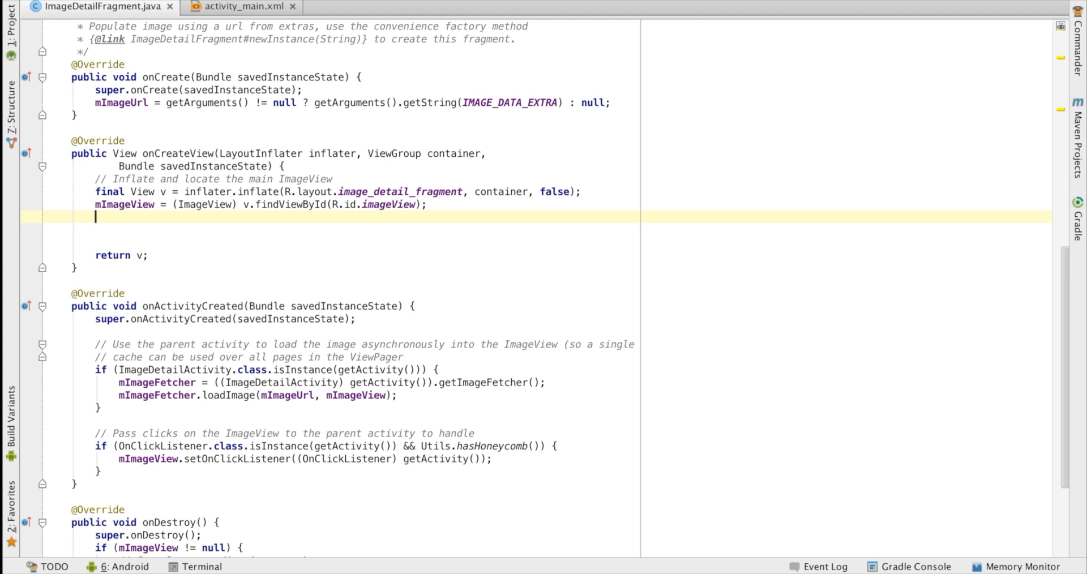
text(Conte)
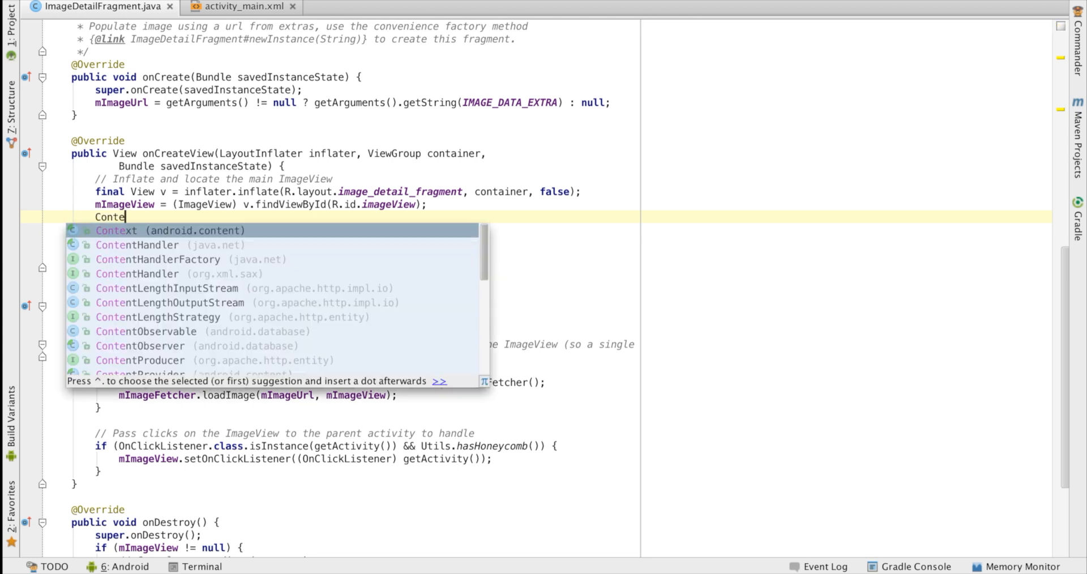
text(xt context = inflater.getContext();)
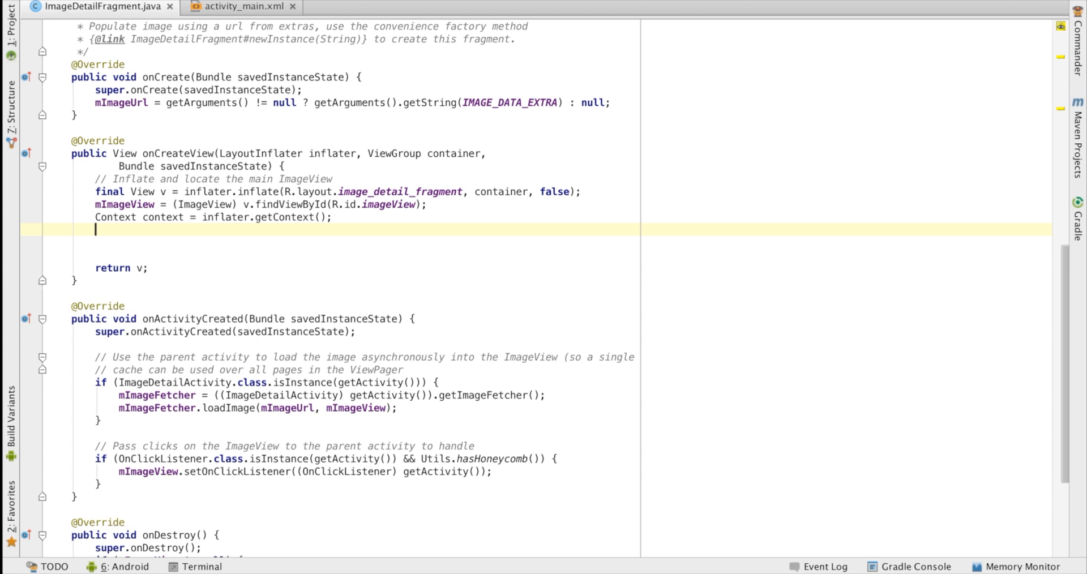
Create a new TextView from that context and start a textView.set call for its string
text(TextView te)
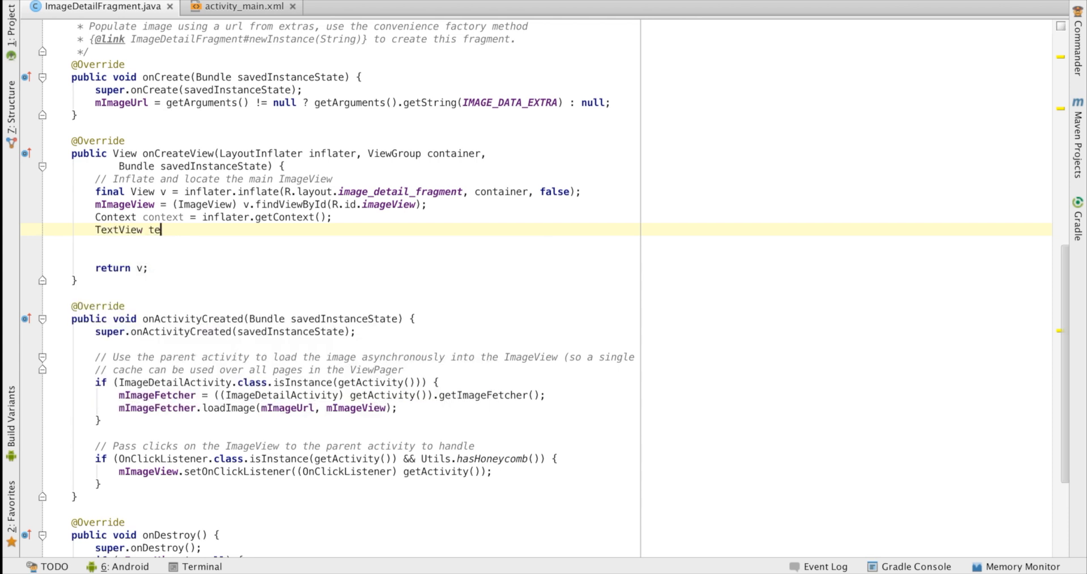
text(xtView = new TextView()
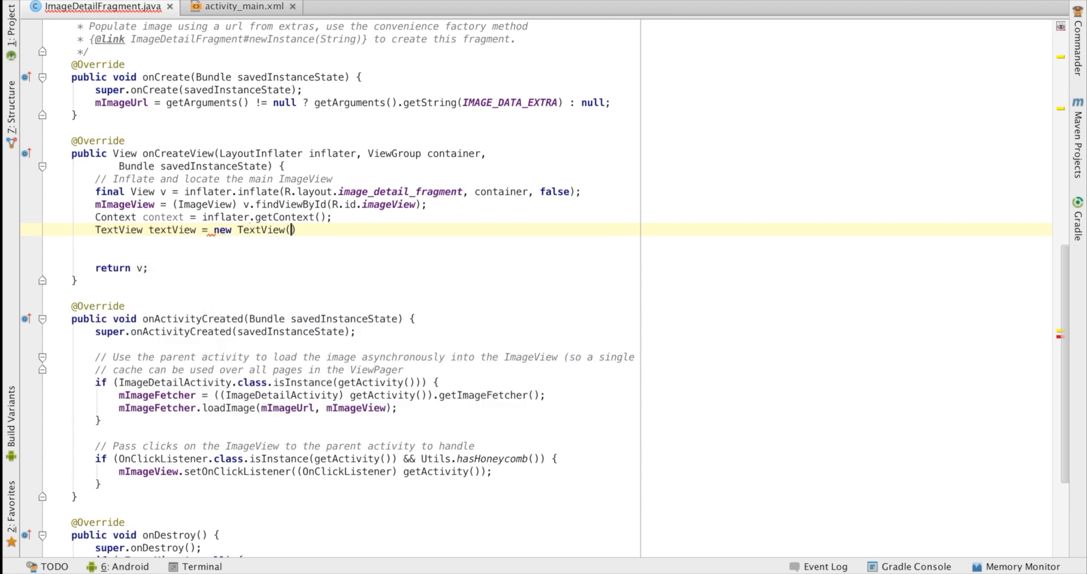
text(context)
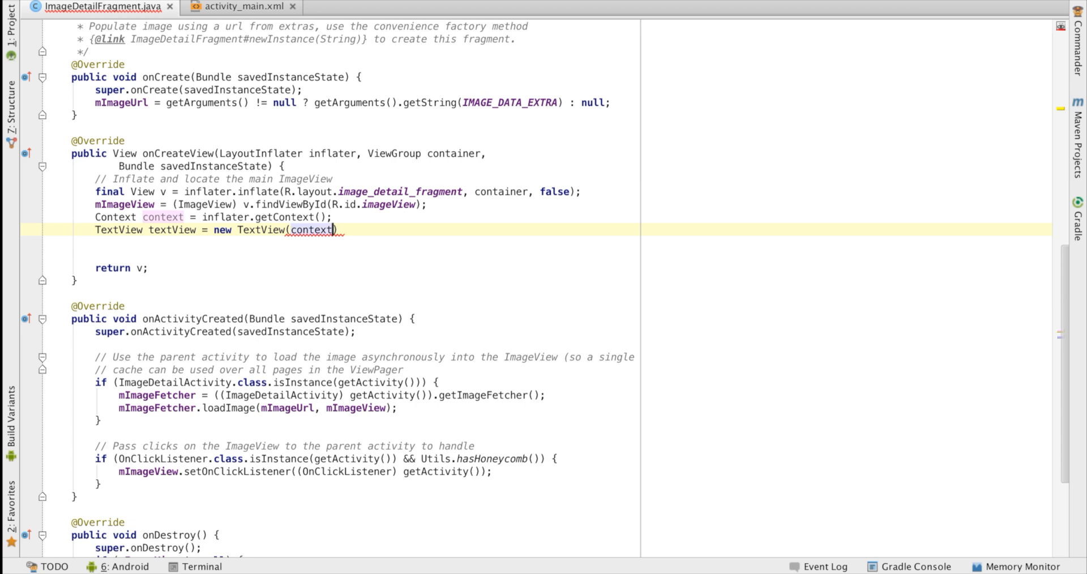
text(textView)
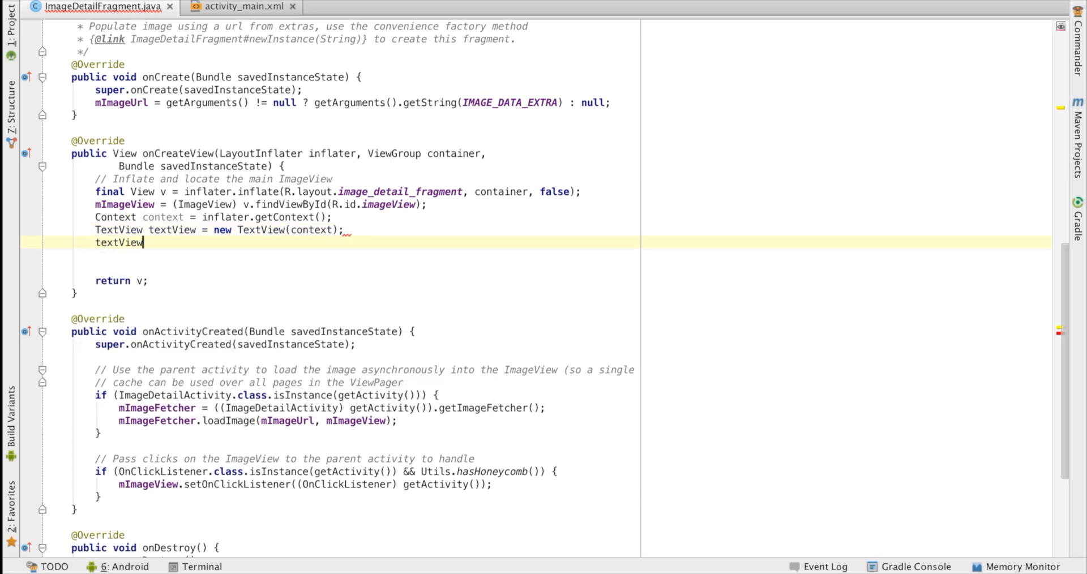
text(.set)
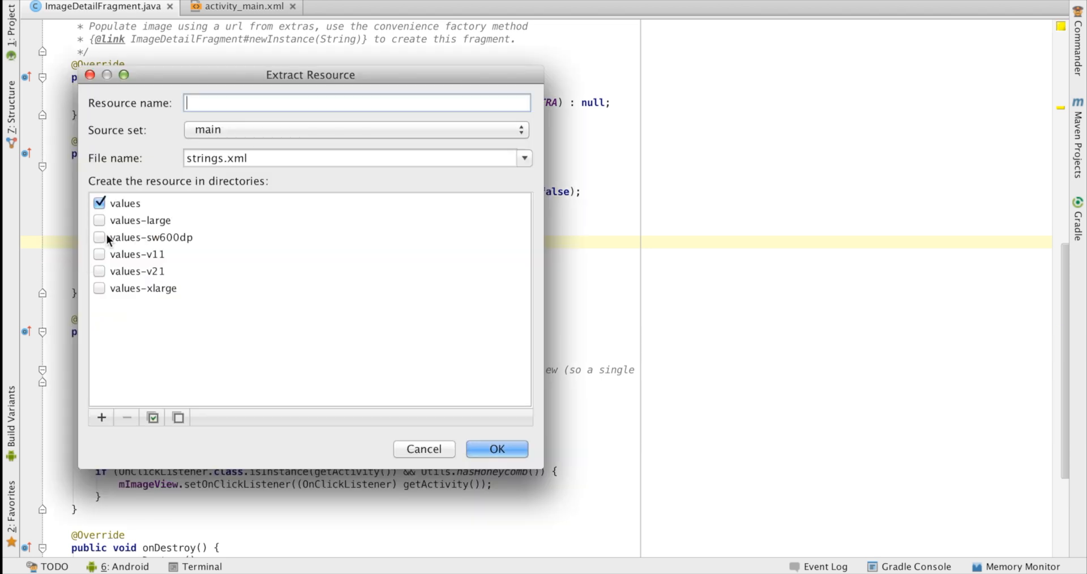
Name the extracted string resource 'my_tx'
text(my_tx)
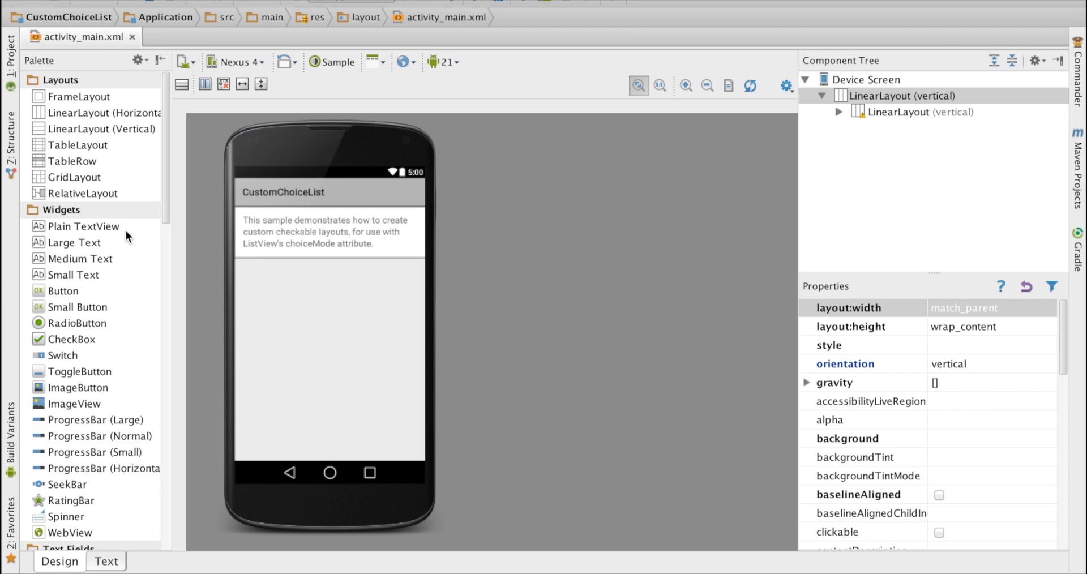
Add a Large Text view below the intro message with left gravity and show its XML source
drag(82, 226, 331, 276)
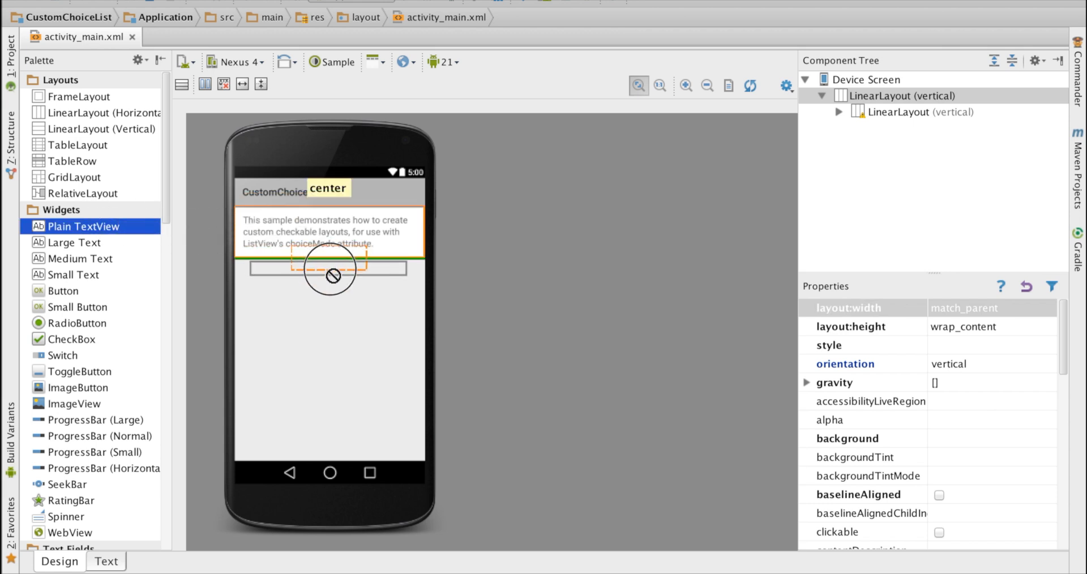
drag(85, 226, 330, 270)
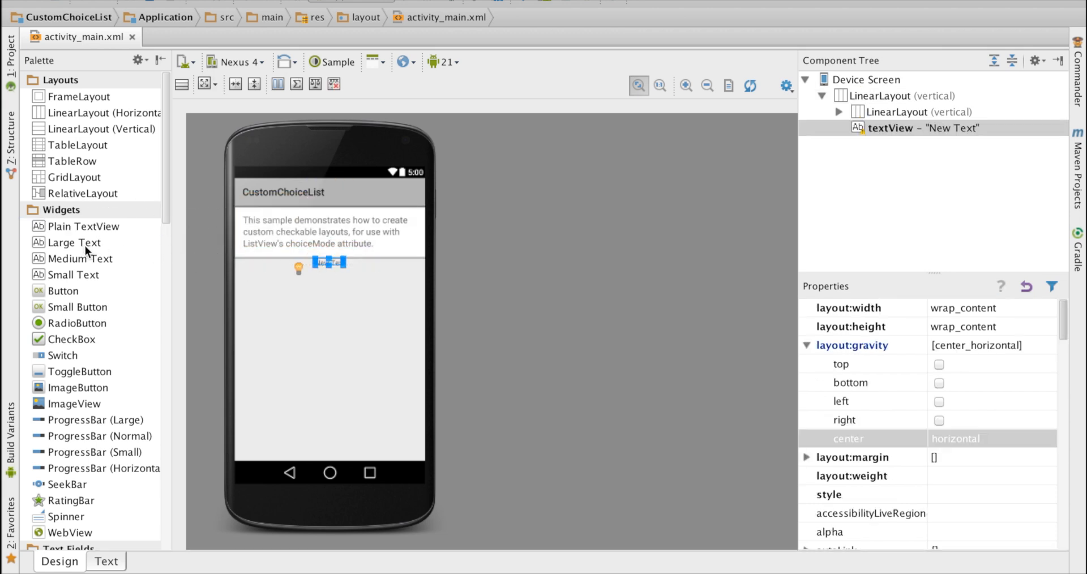
drag(73, 242, 332, 272)
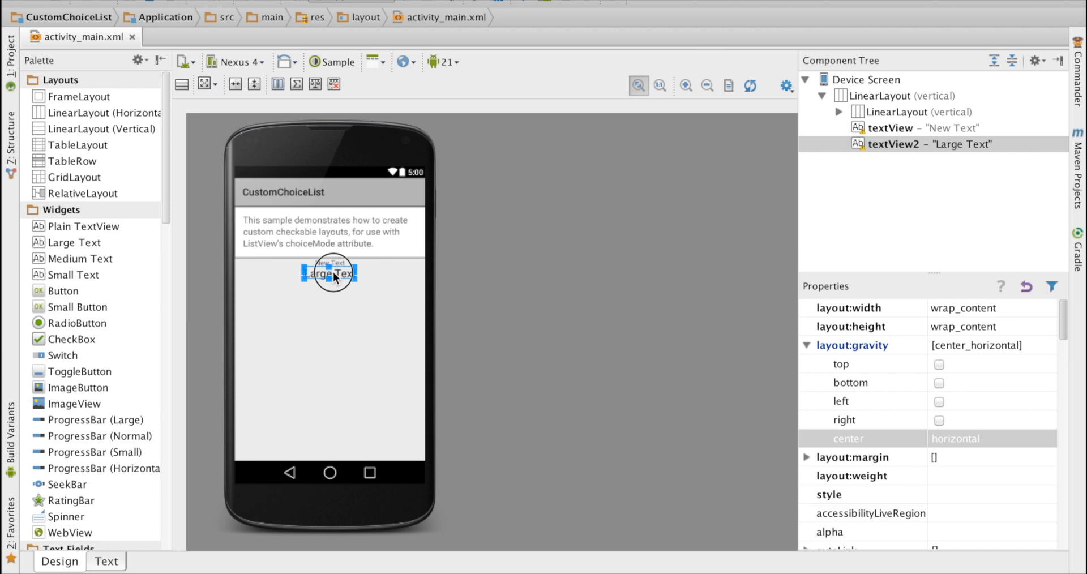
click(939, 402)
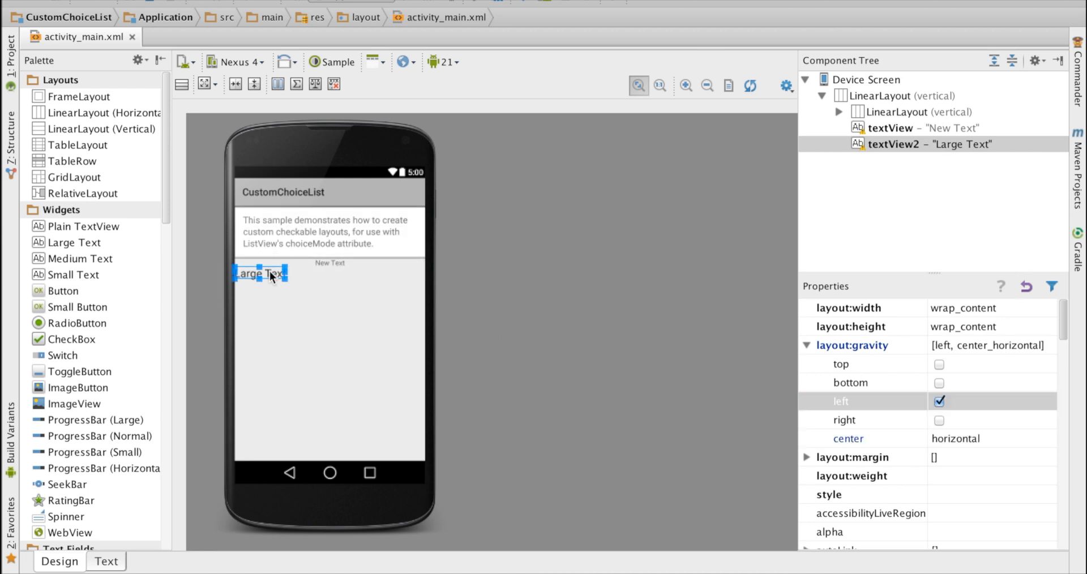
click(105, 561)
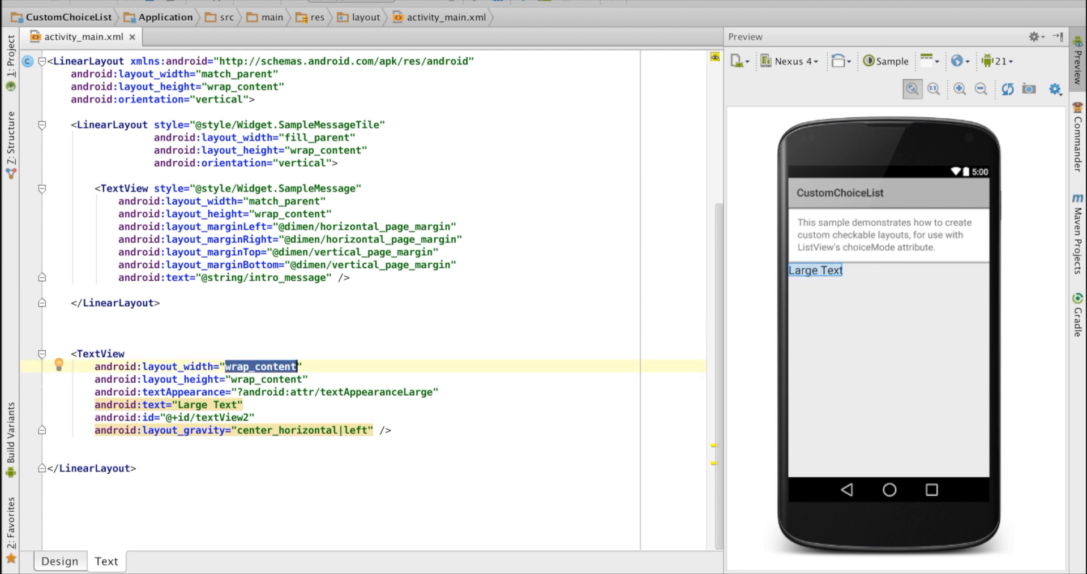
Set the Large Text view's layout_width to fill_parent and return to the Design view
text(fill_parent)
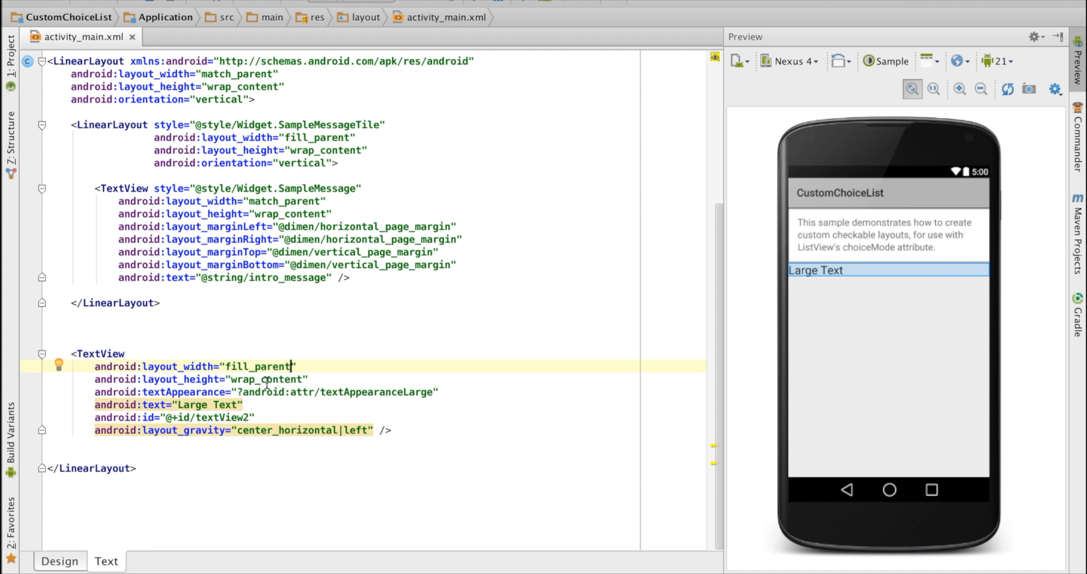
click(59, 561)
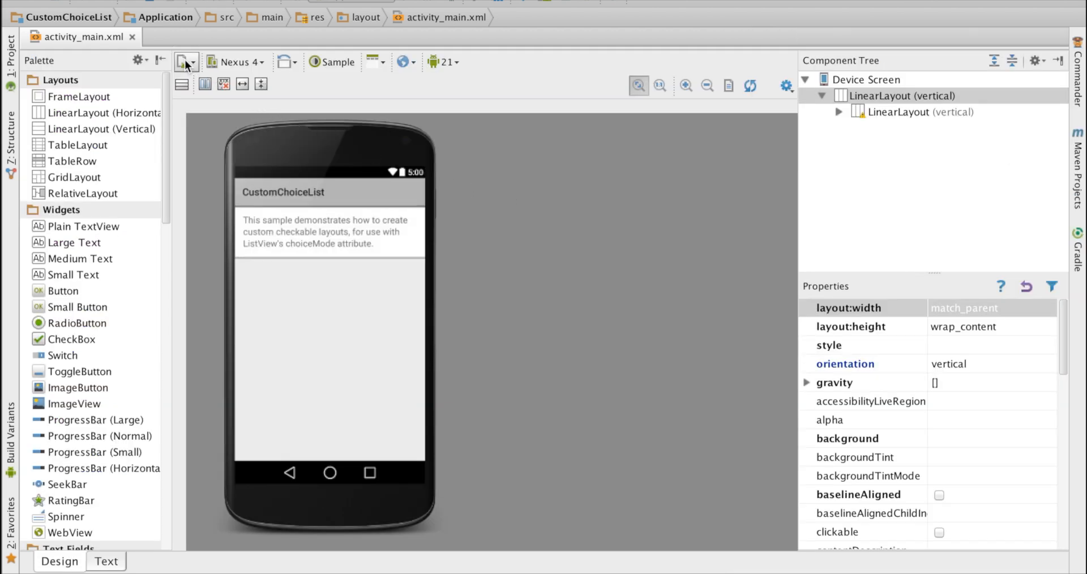
click(182, 61)
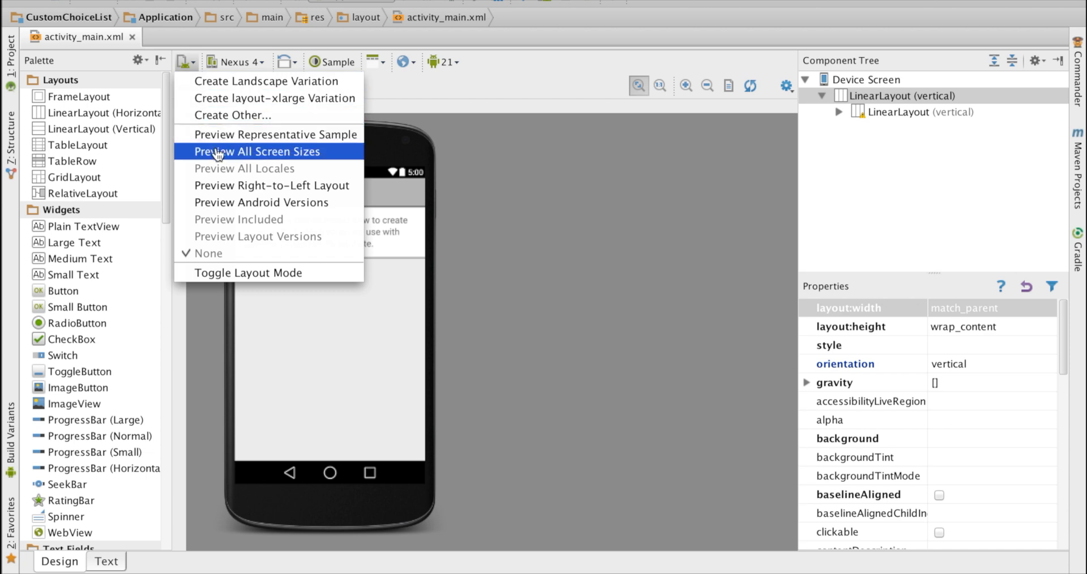
click(256, 150)
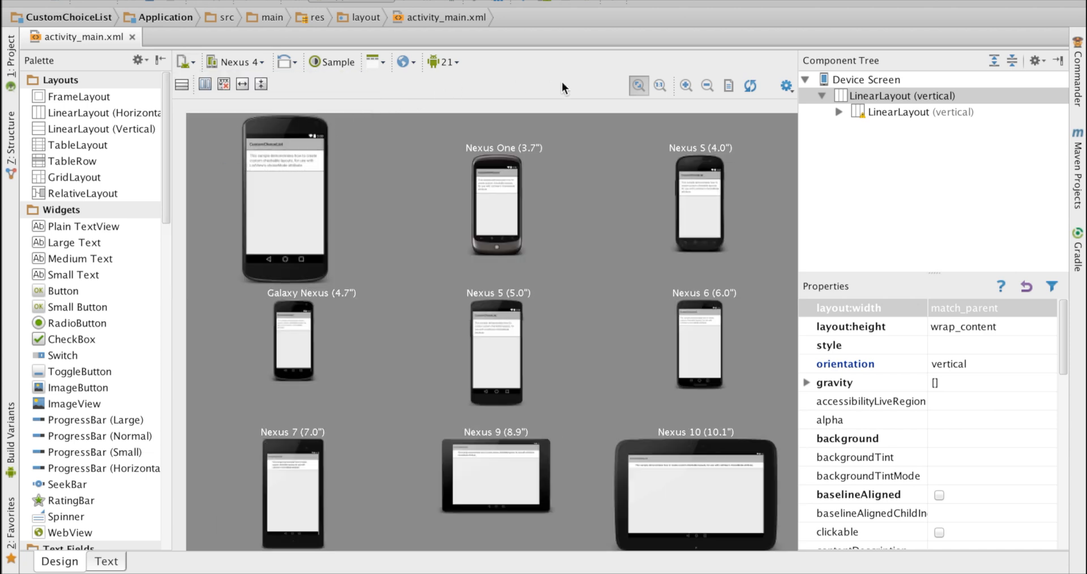
click(404, 62)
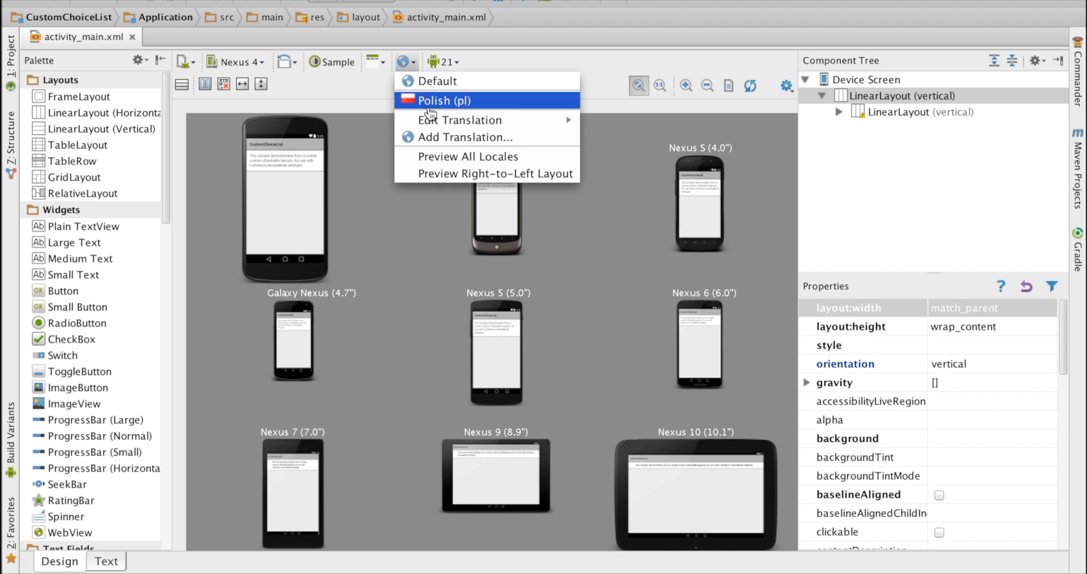
click(450, 101)
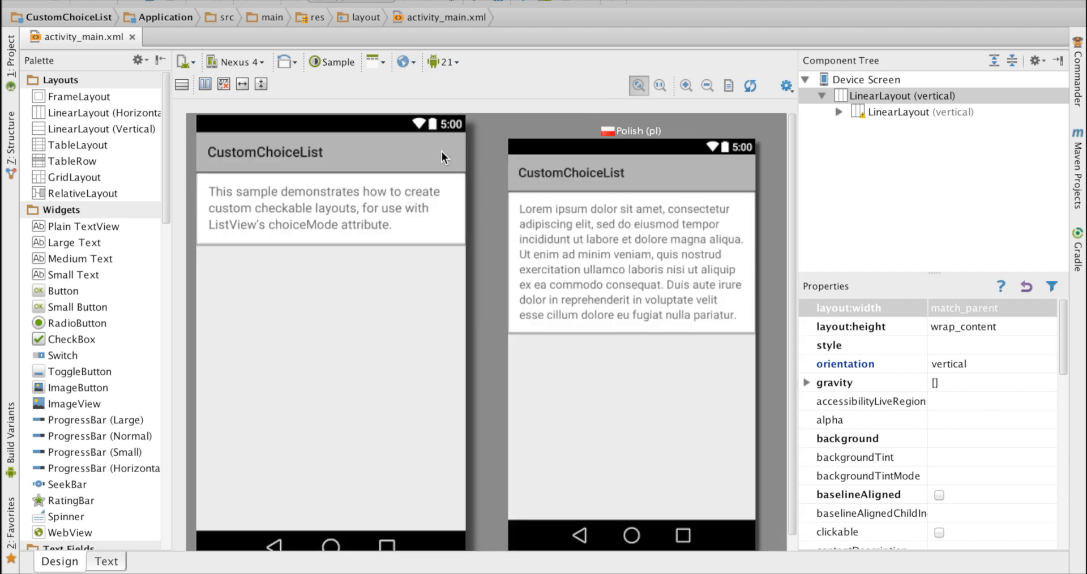
click(185, 61)
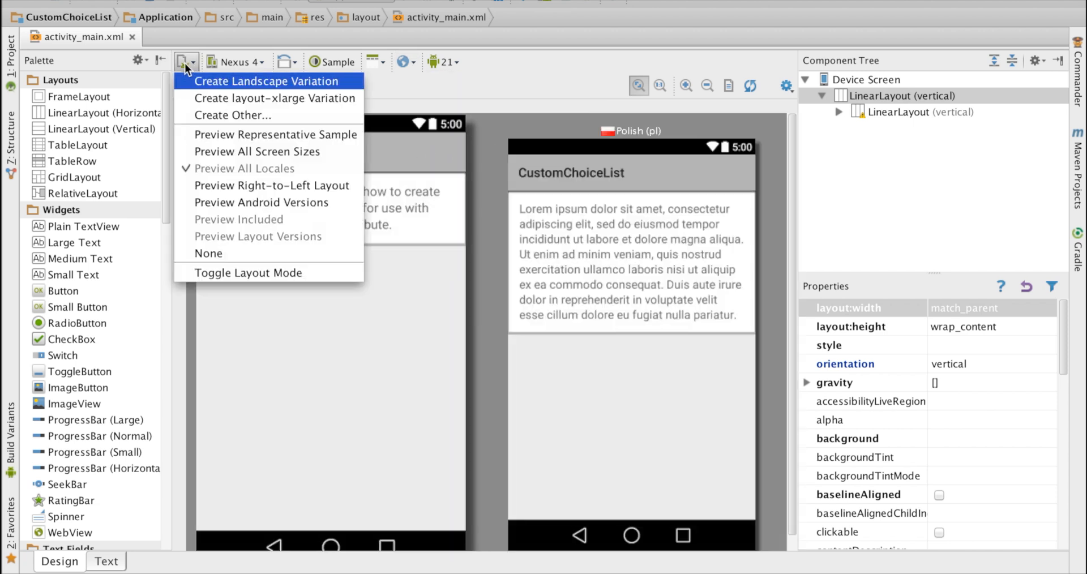
click(257, 151)
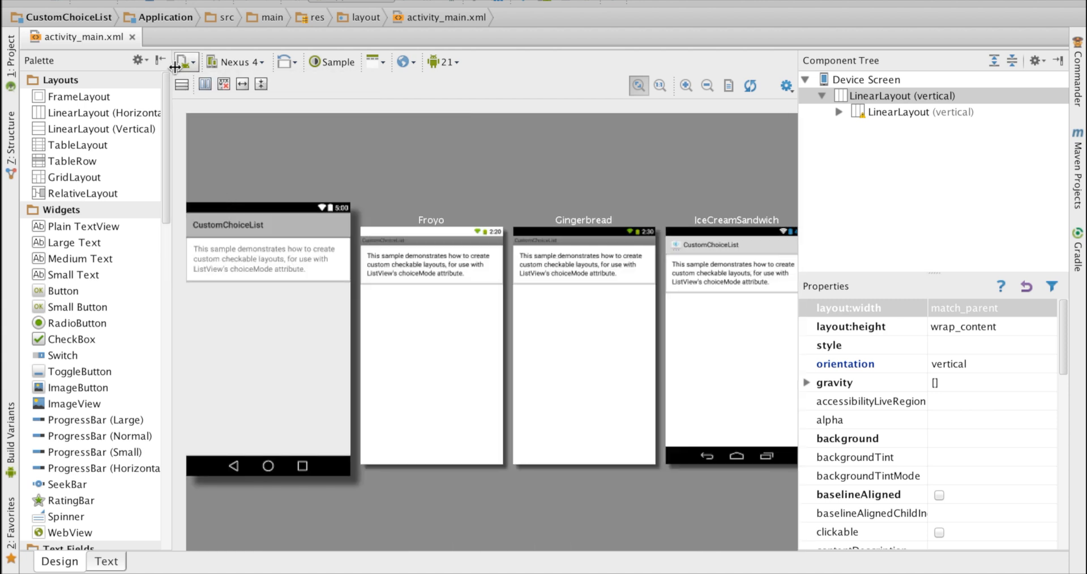
click(181, 62)
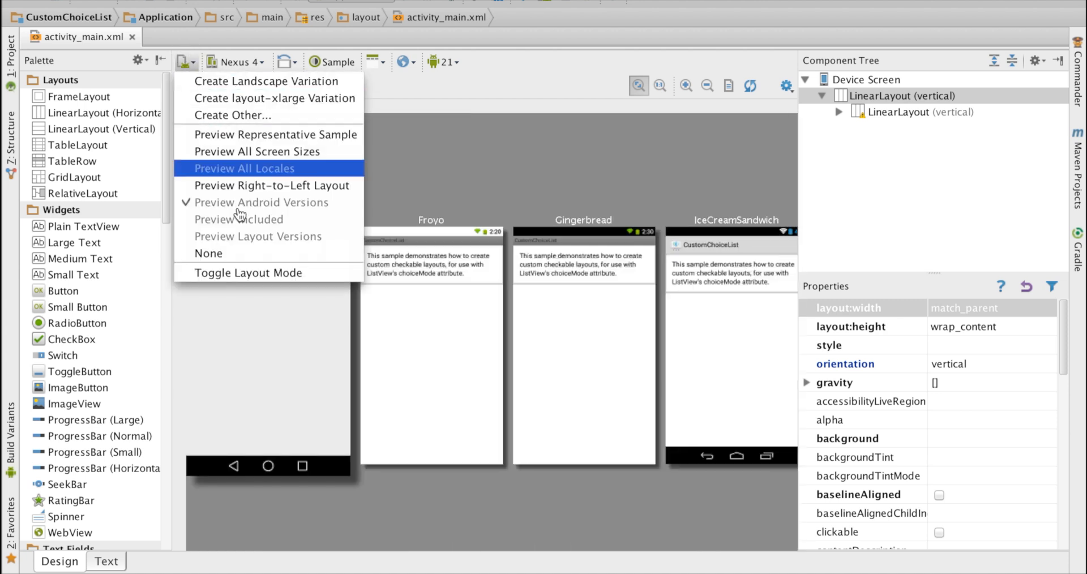
click(208, 253)
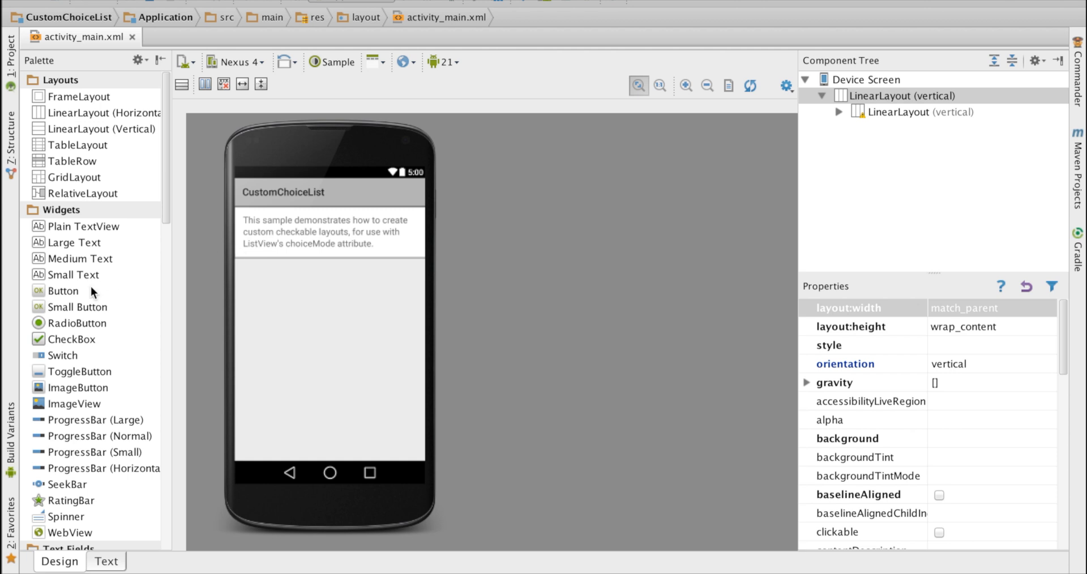